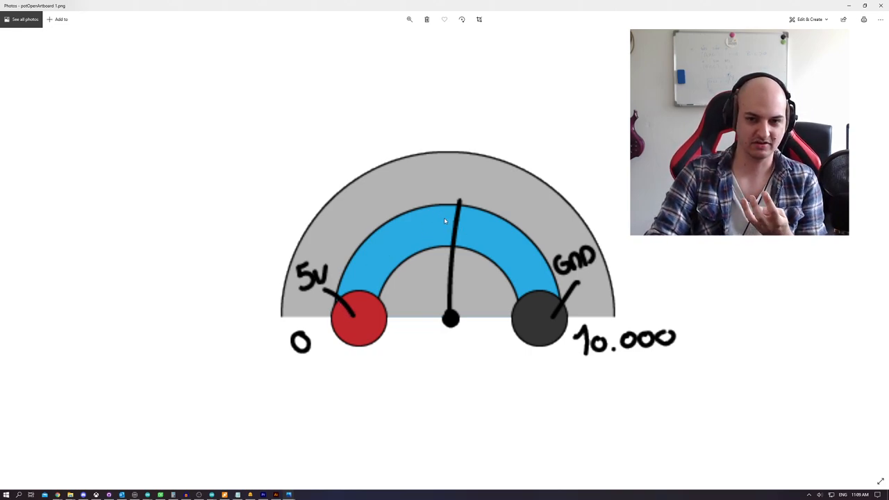
mouse_move(704, 14)
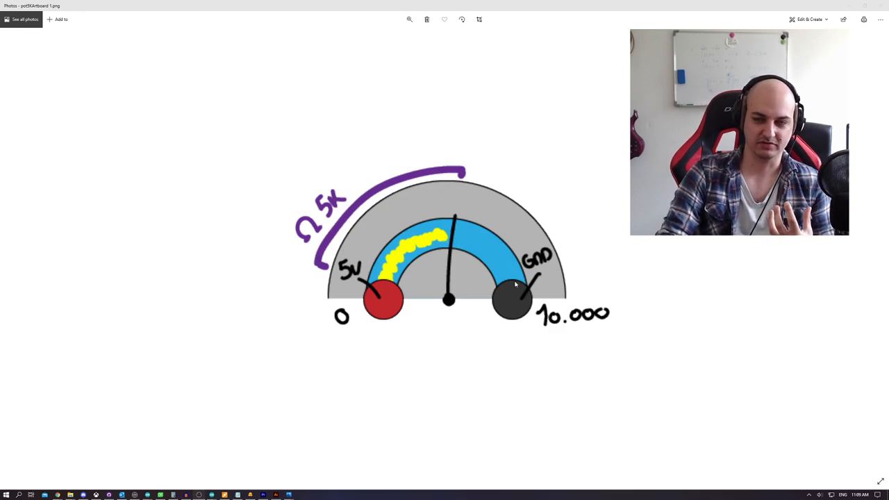
mouse_move(494, 267)
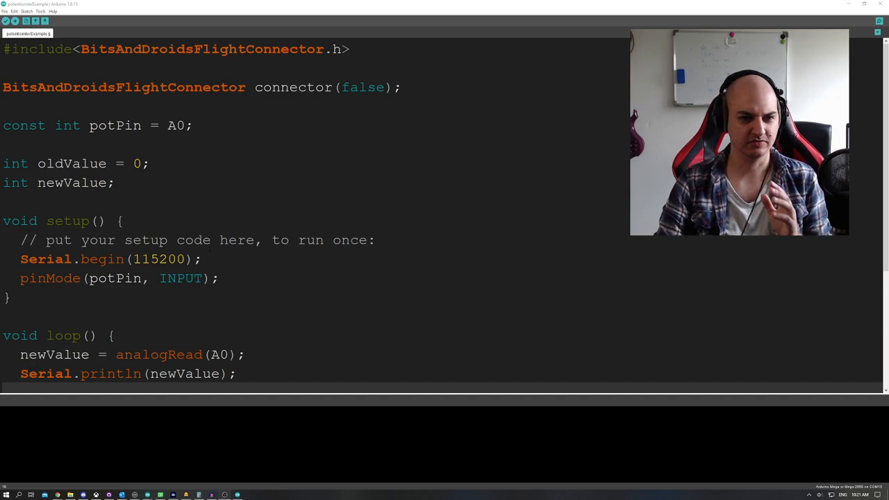
scroll(down, 3)
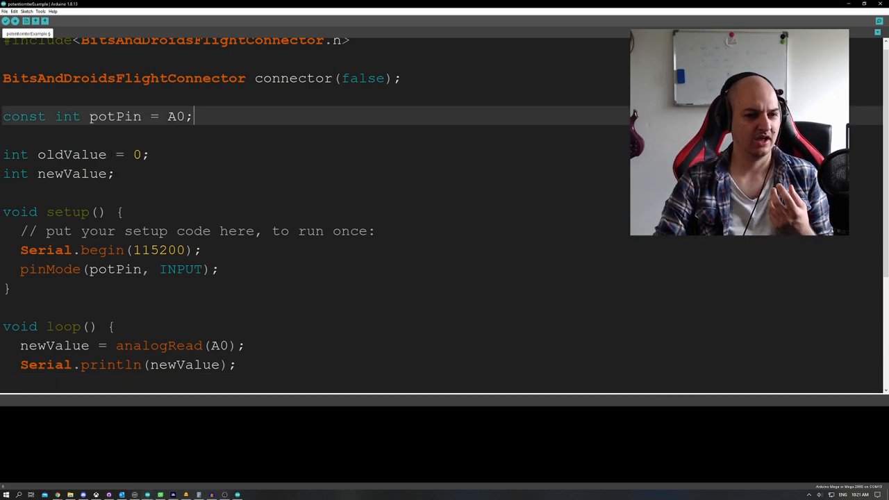
double_click(100, 250)
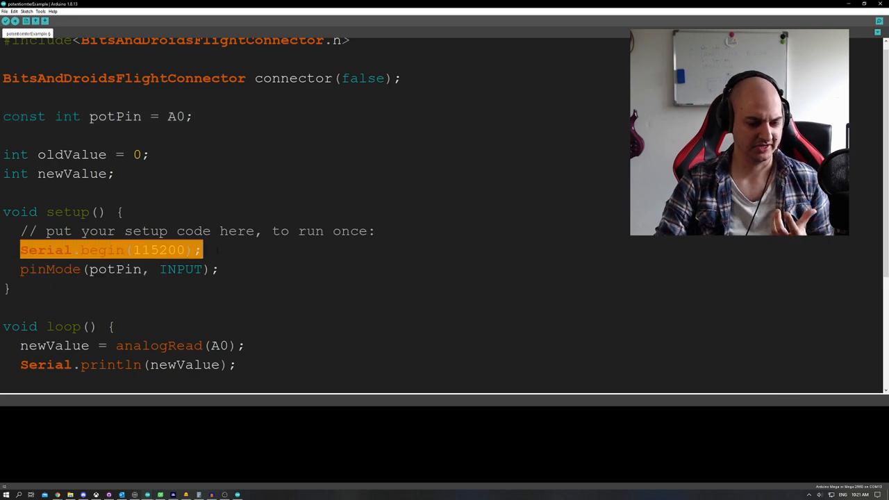
scroll(down, 3)
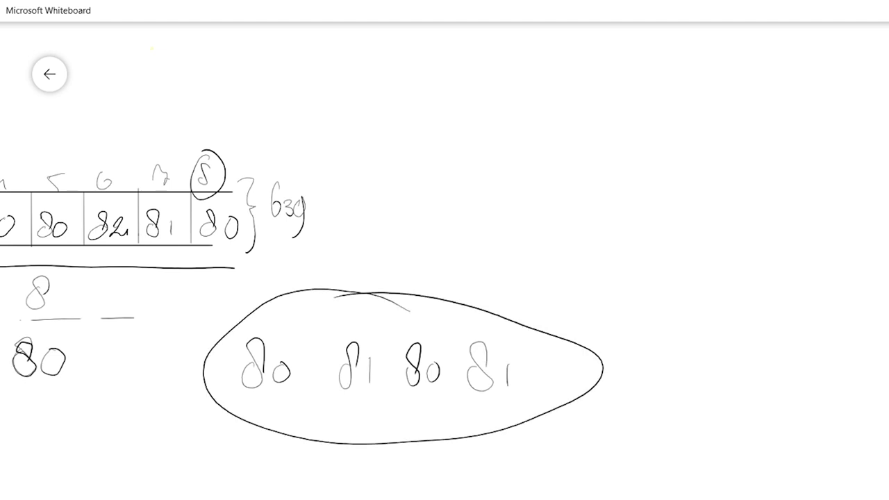
Begin handwriting the absolute-value expression "ABS(" on a fresh Whiteboard page.
drag(291, 350, 322, 358)
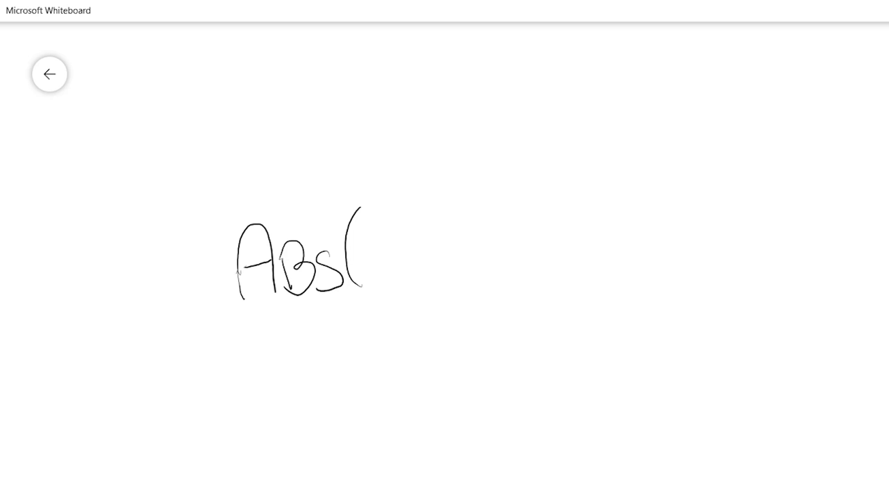
Handwrite the rule ABS(value - oldvalue) > 1 { oldvalue = value on the canvas.
drag(368, 250, 419, 275)
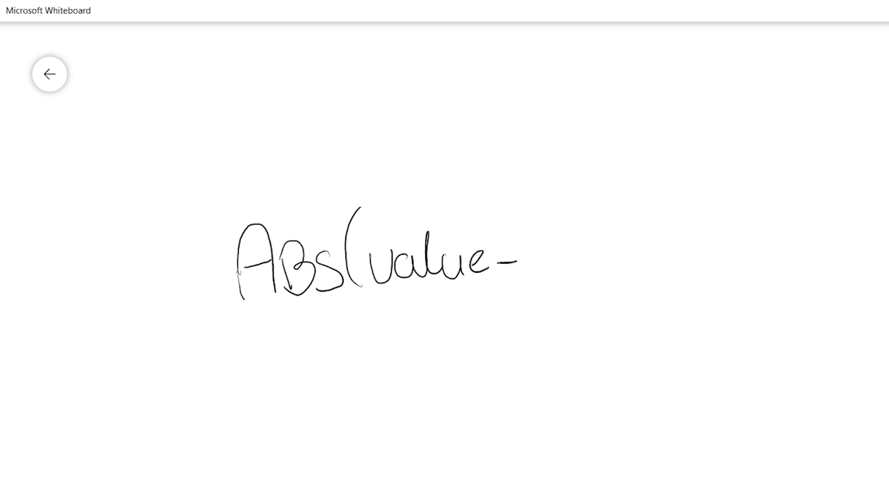
drag(527, 257, 663, 256)
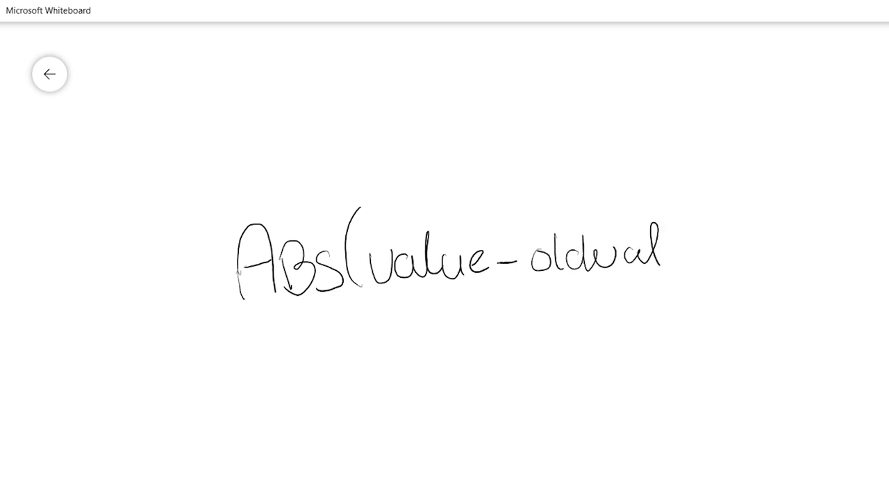
drag(663, 250, 736, 257)
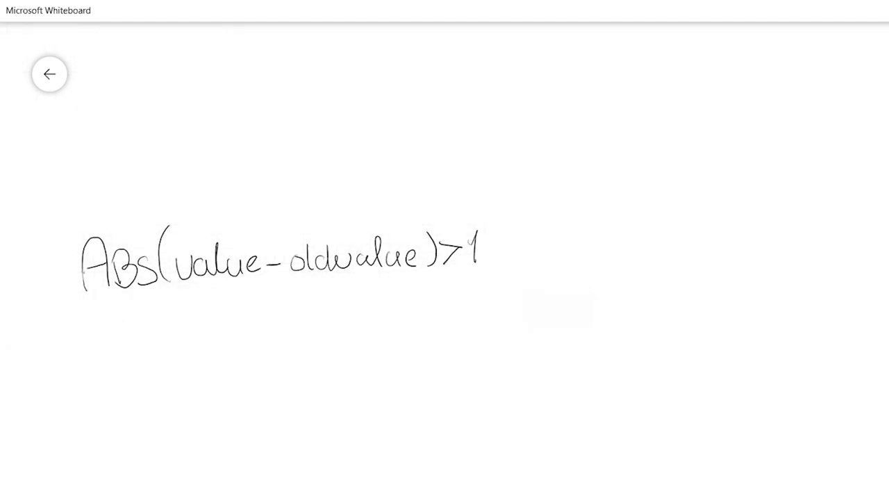
drag(493, 236, 722, 278)
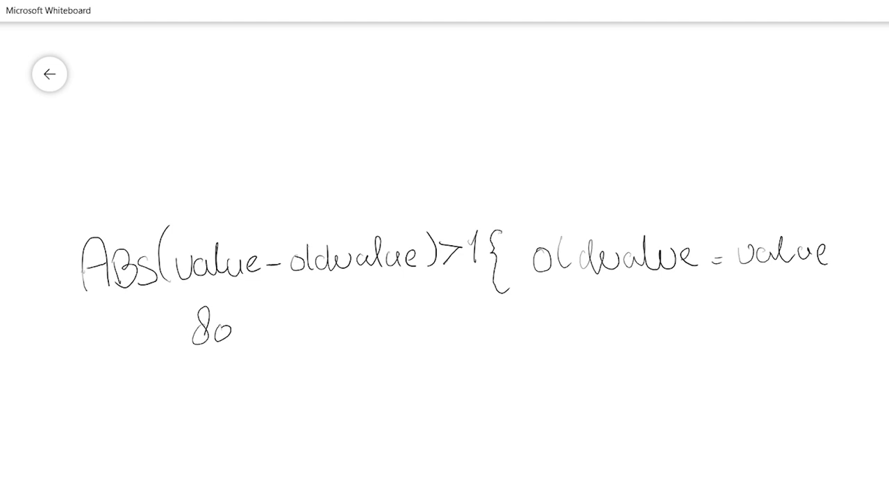
Jot sample readings beneath the formula in black and red ink.
drag(306, 320, 336, 326)
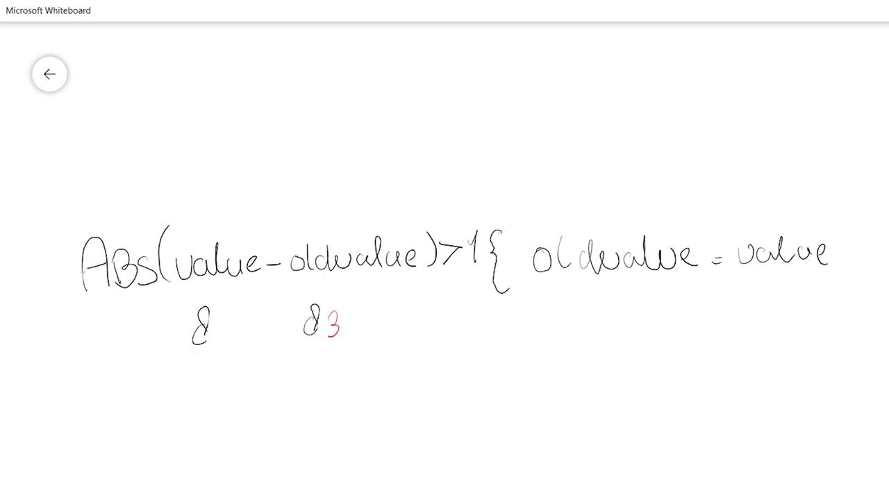
drag(215, 326, 236, 340)
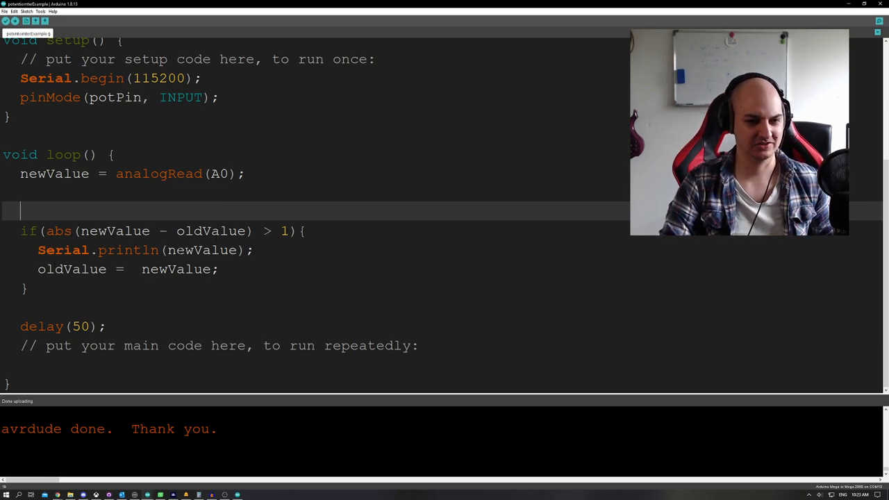
Upload the change-threshold sketch, view its serial readings, then switch to the flight connector sketch.
click(254, 250)
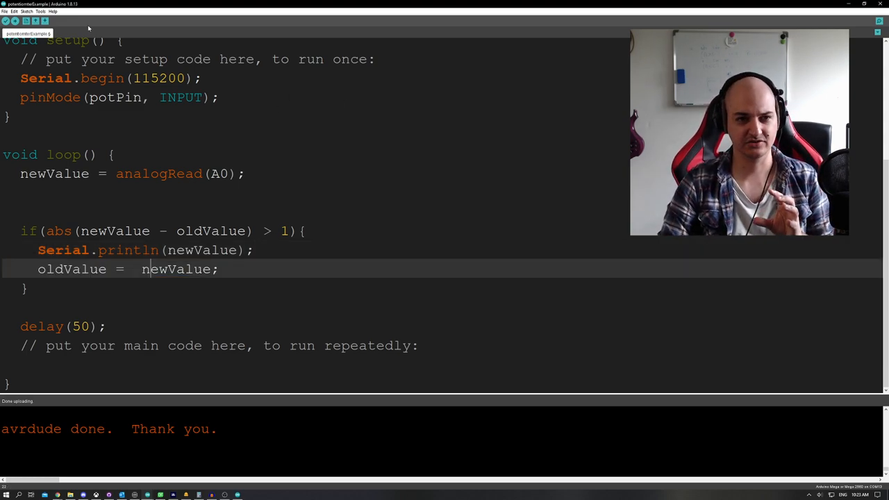
click(13, 21)
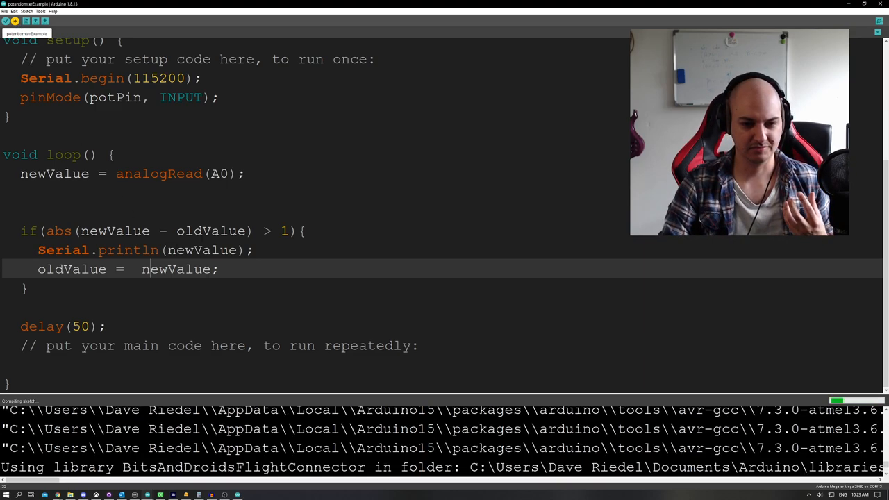
click(877, 20)
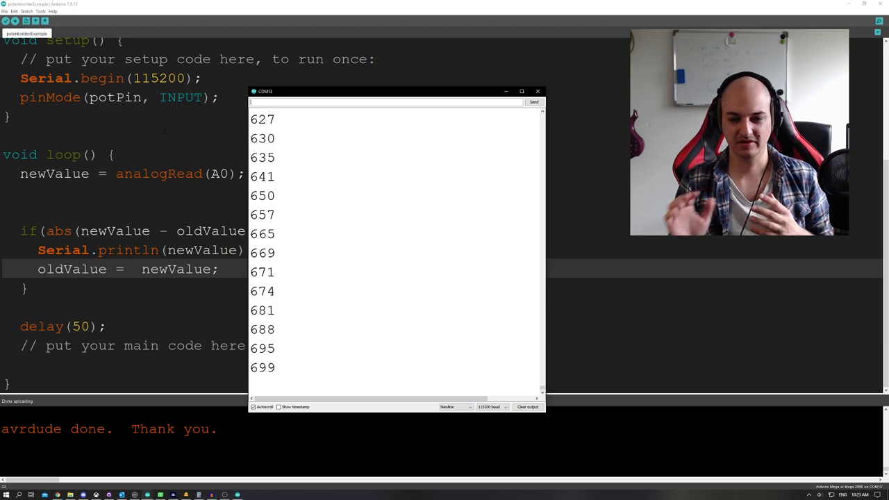
click(537, 92)
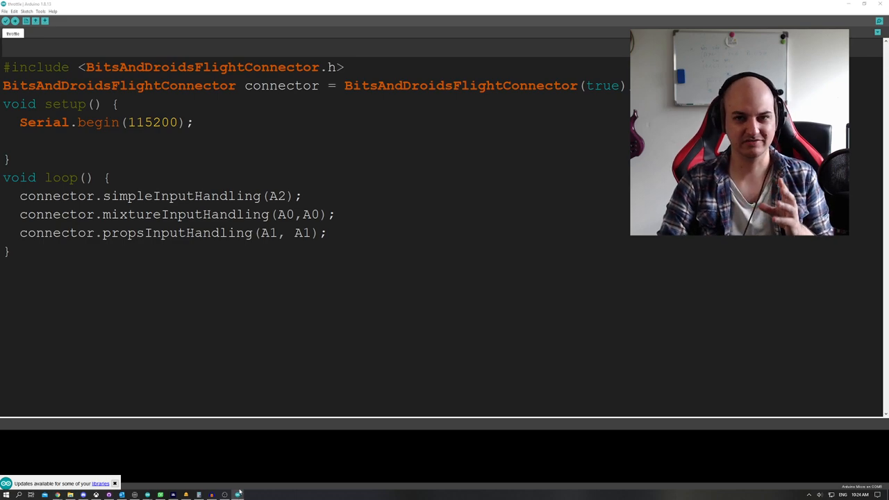
View the flight connector sketch's live potentiometer readings in the Serial Monitor, then close it.
click(275, 196)
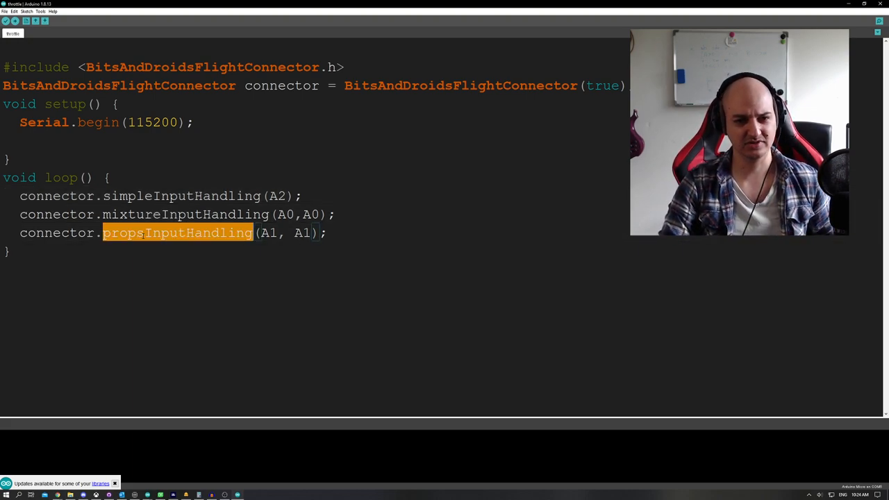
click(13, 21)
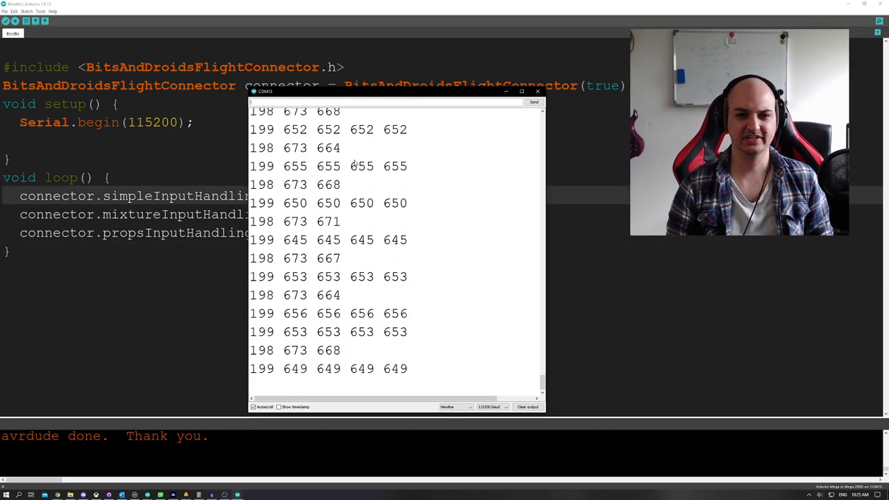
click(538, 92)
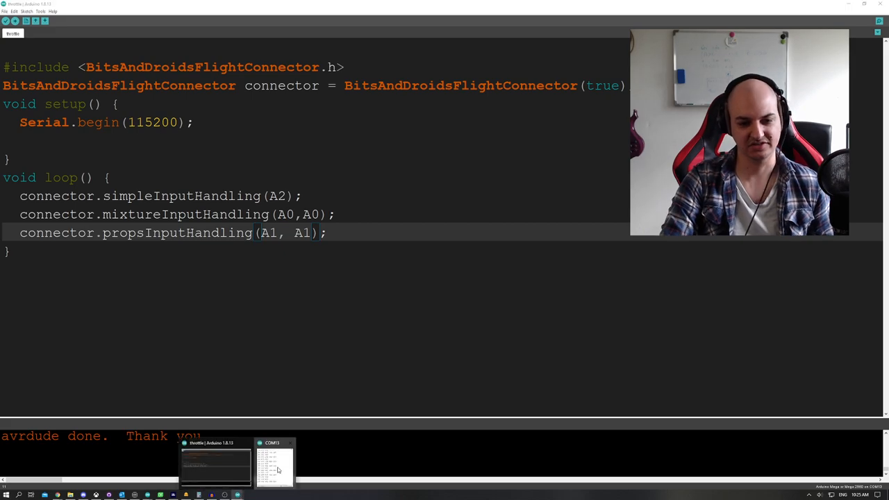
click(273, 461)
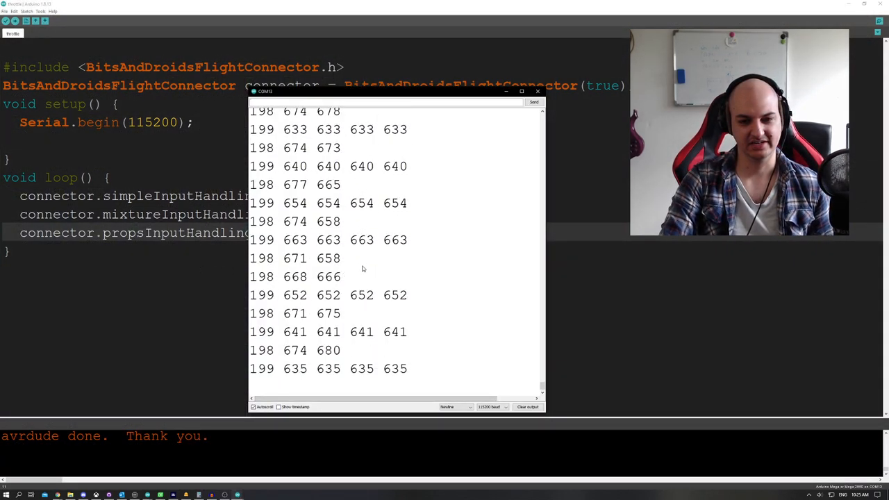
click(537, 92)
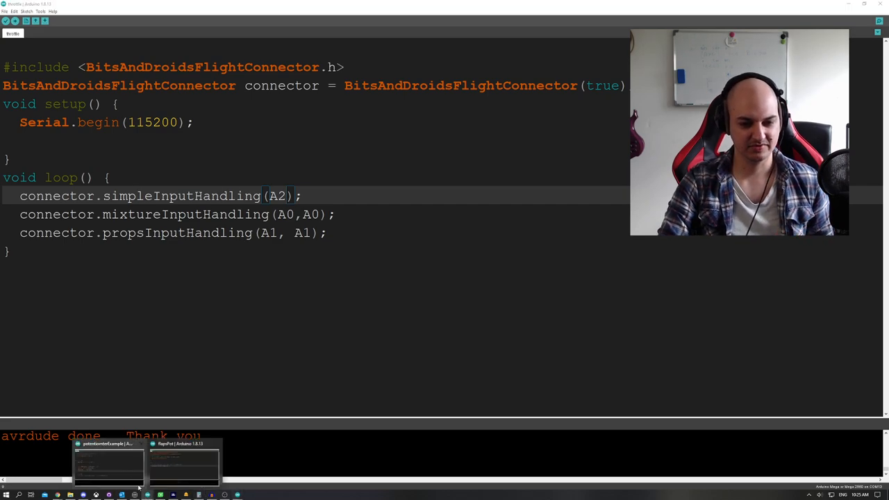
Switch to the setPotFlaps(A0) sketch window and start a blank new sketch.
click(183, 443)
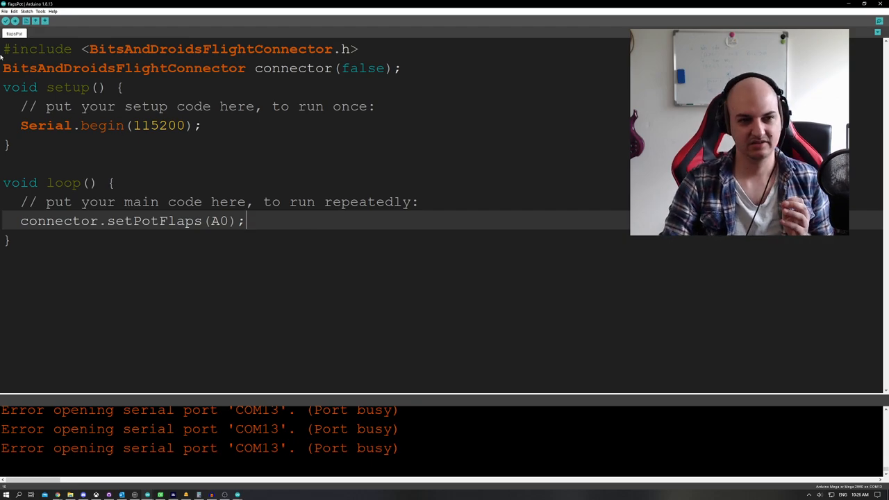
click(5, 20)
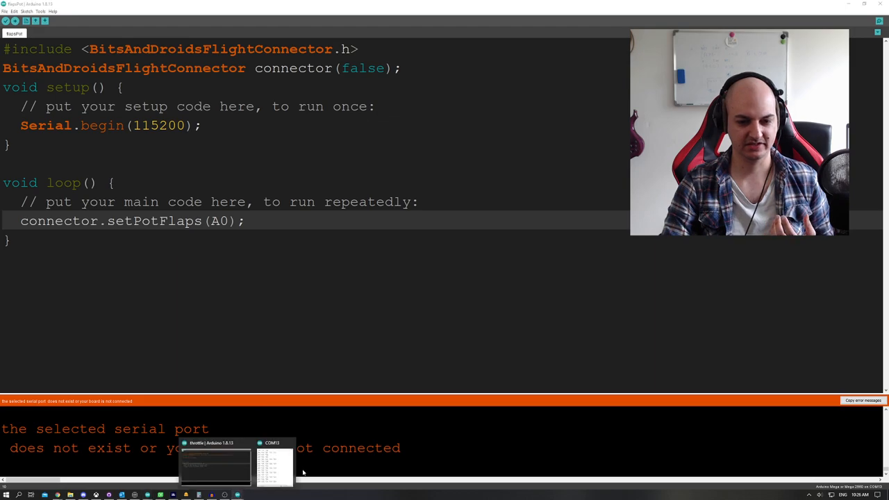
click(5, 21)
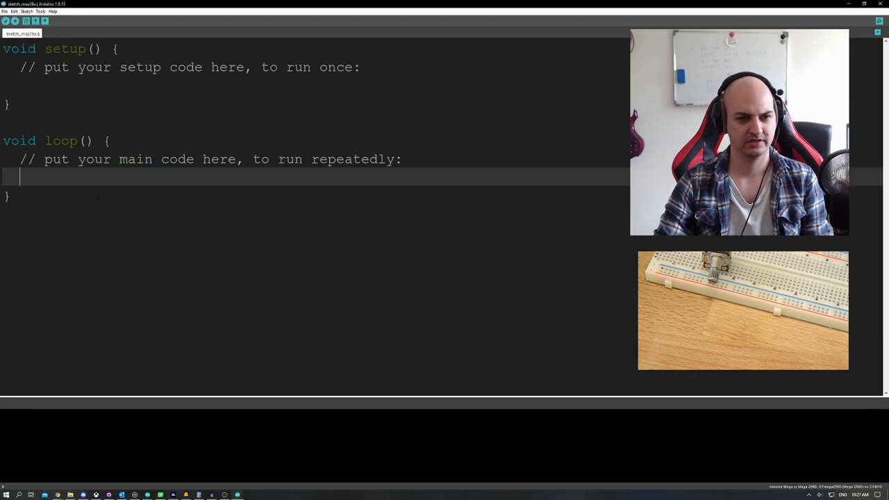
Write value = analogRead(A0); in loop and start an if(value < condition.
text(Ser)
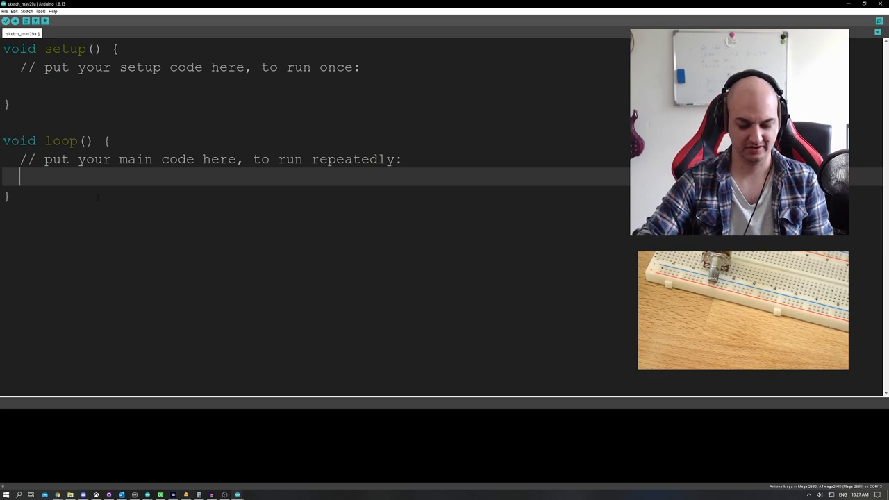
text(value = ana)
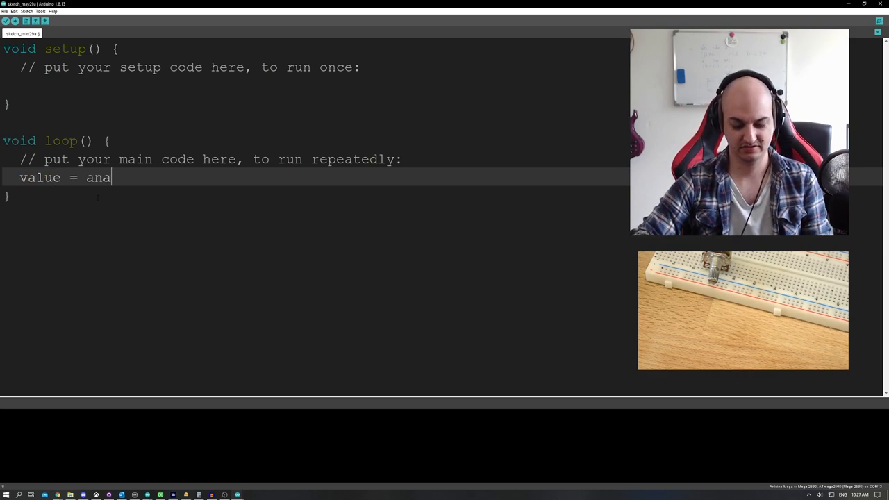
text(logRead(20)
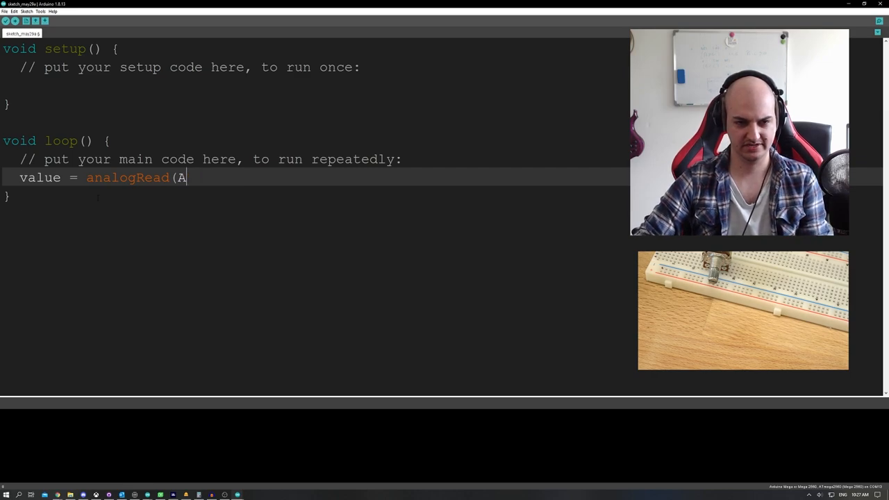
text(0);)
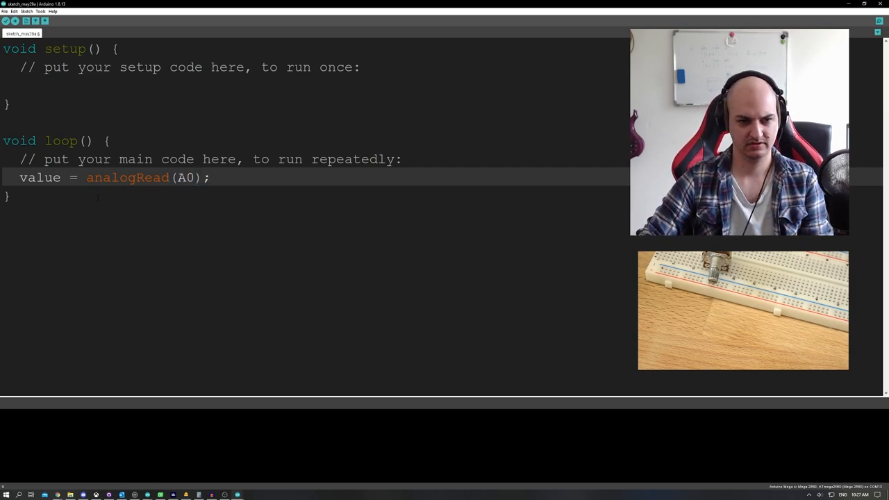
text(if(v)
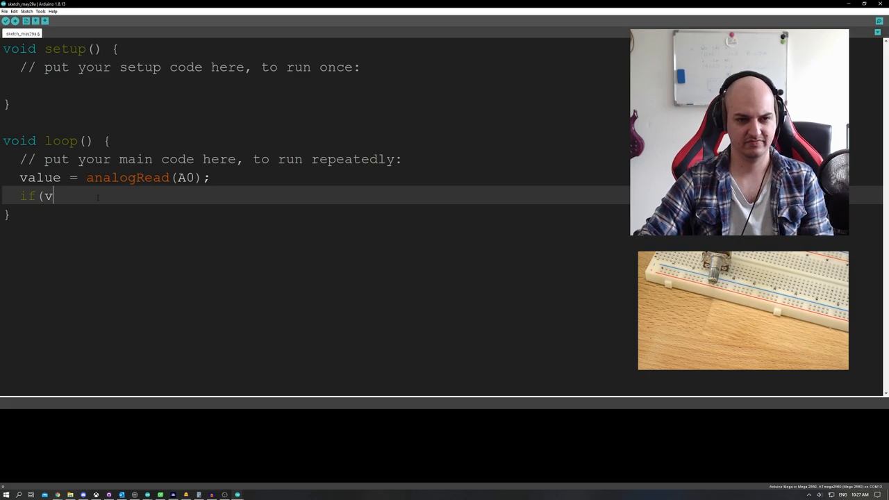
text(alue <)
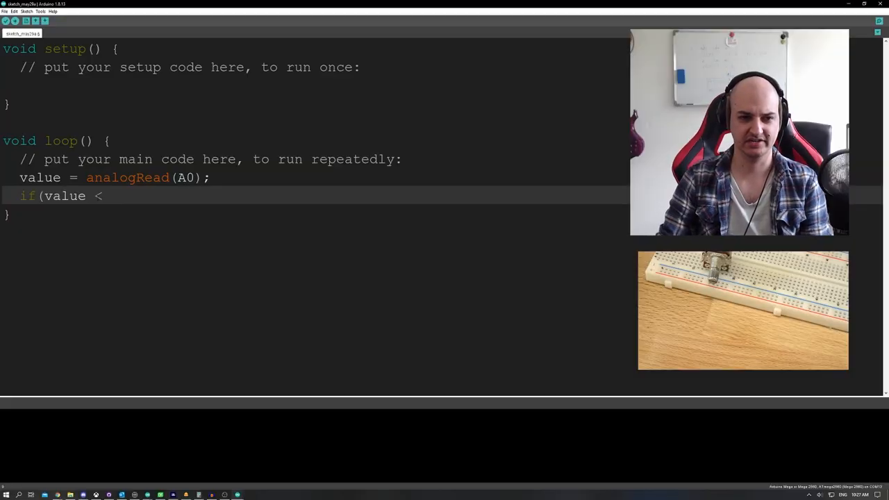
Complete if(value < 400){ with connector.sendCom1Inc(); and delay(200);.
text(400){)
text(connector)
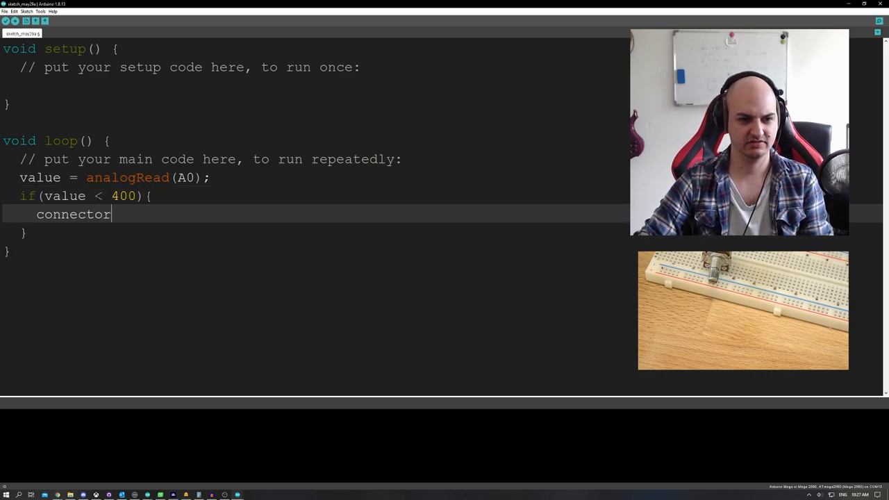
text(.sen)
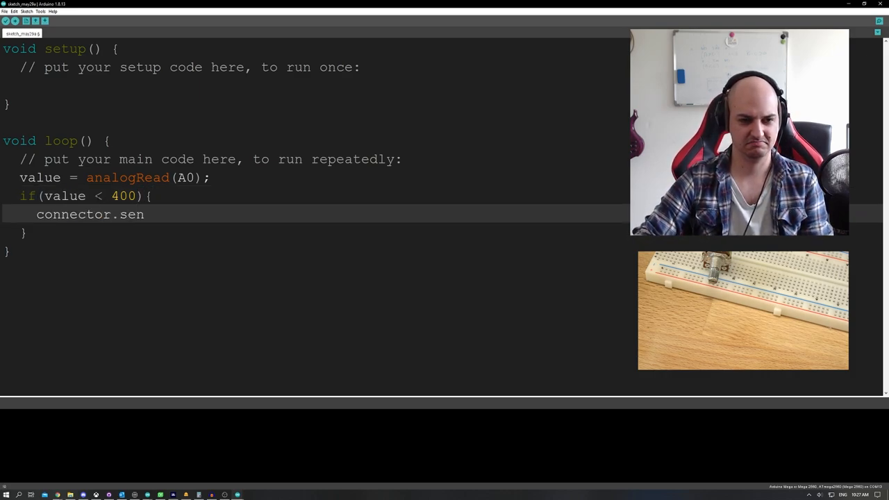
text(dSet)
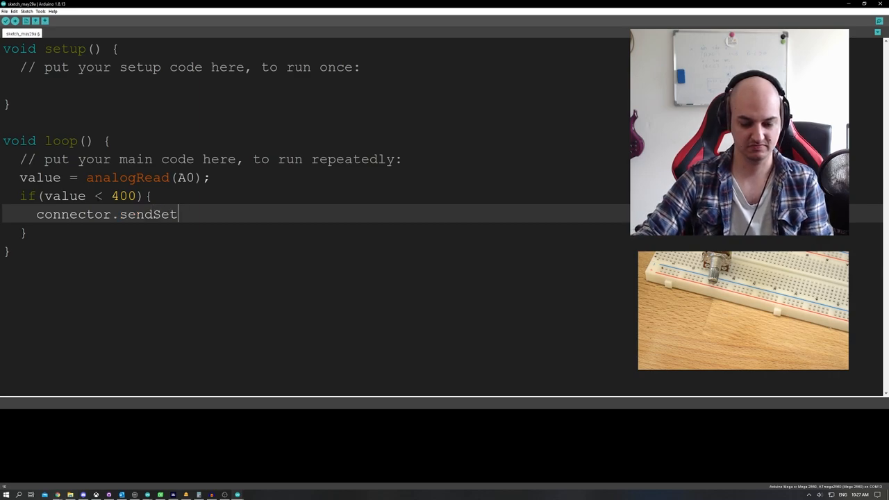
key(Backspace)
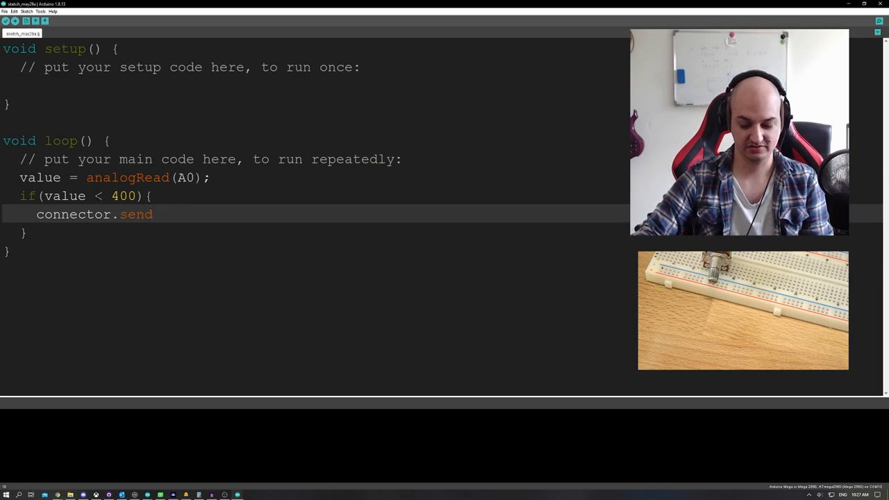
text(Com1Inc)
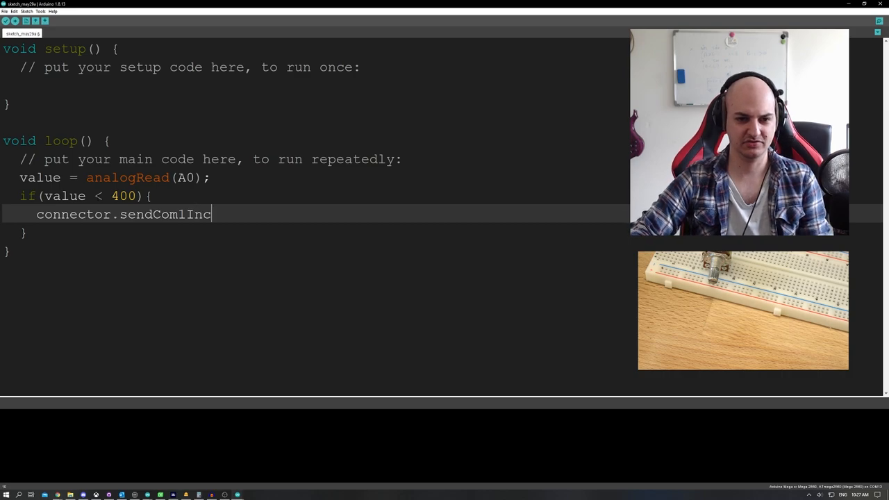
text(();)
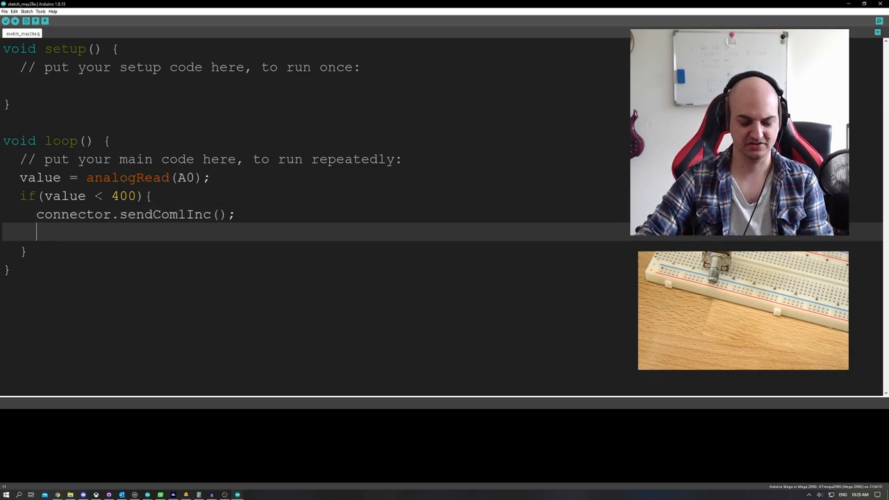
text(delay(200)
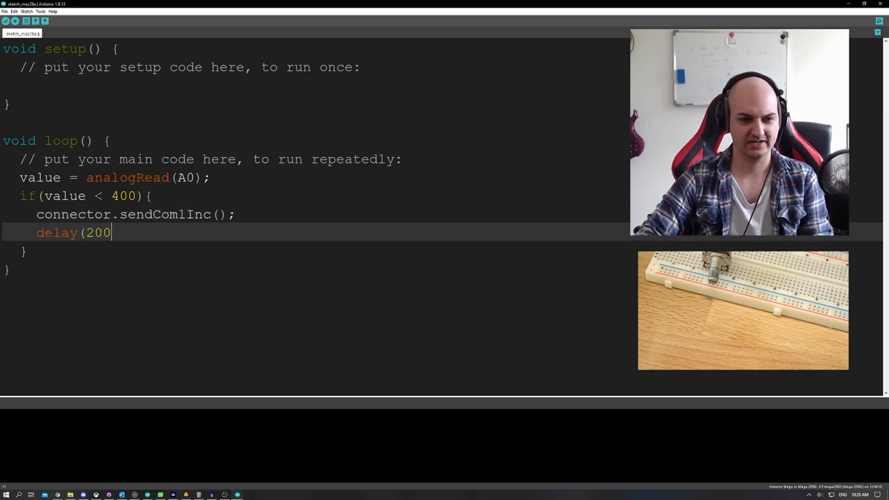
text();)
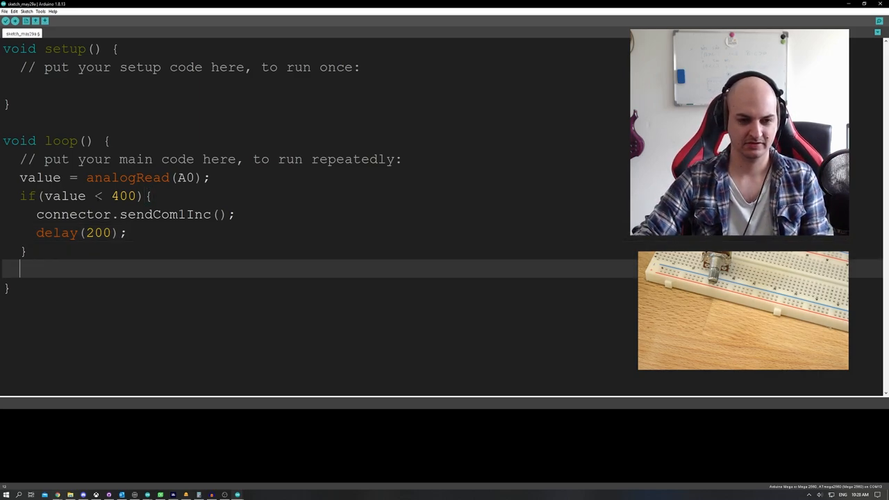
Write if (value > 600){ connector.sendCom1Dec(); delay(200); } below the first block.
text(if value)
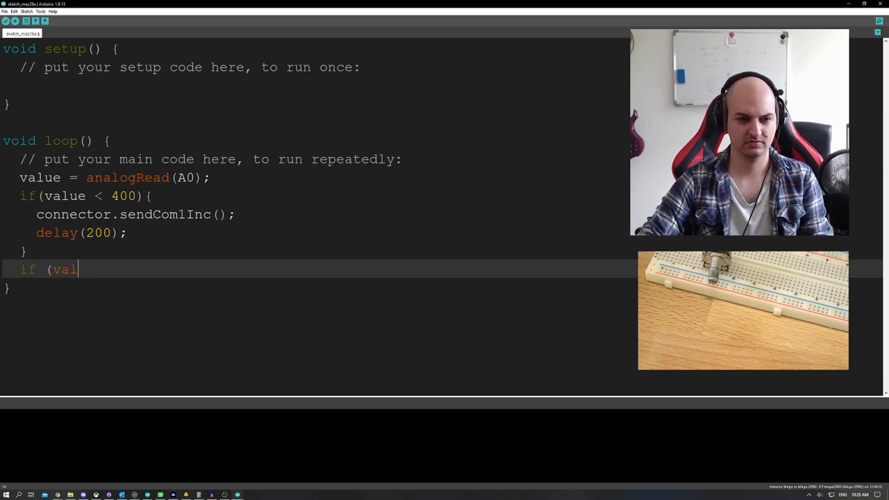
text(ue >)
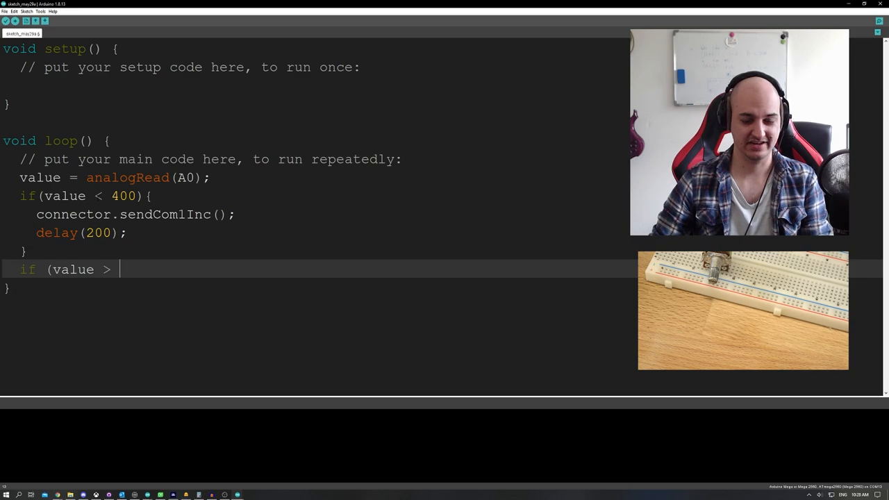
text(600))
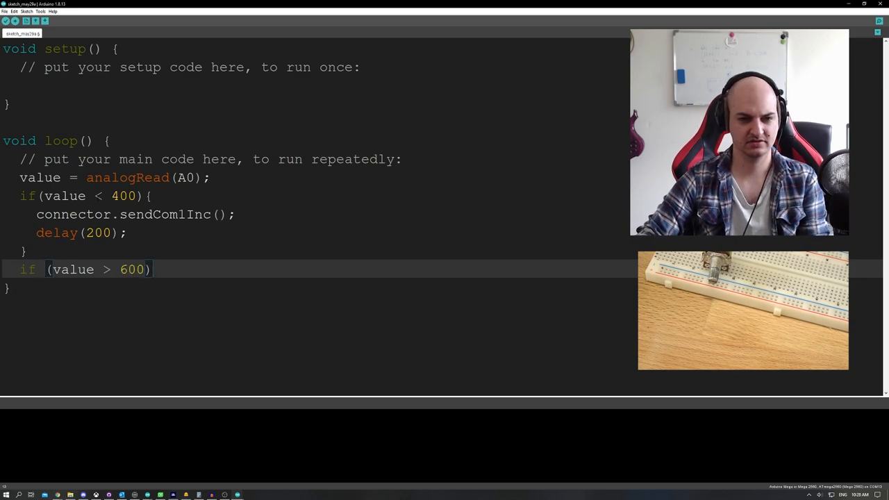
text({)
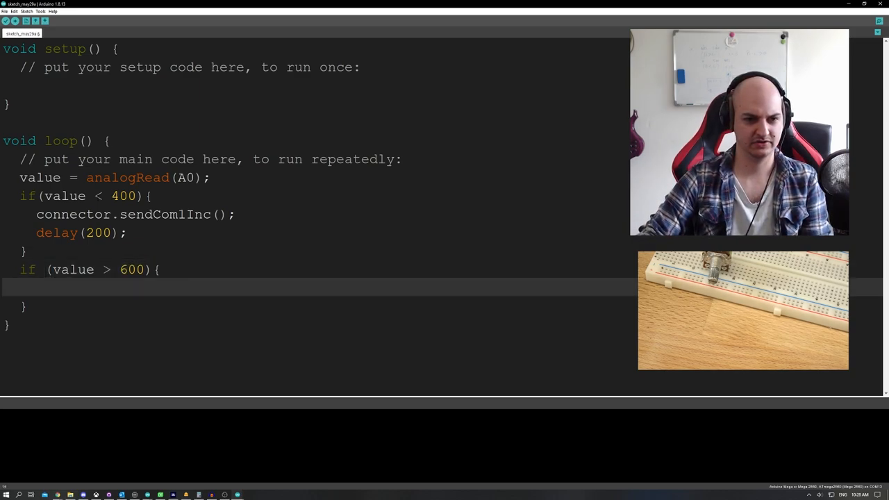
text(connecot)
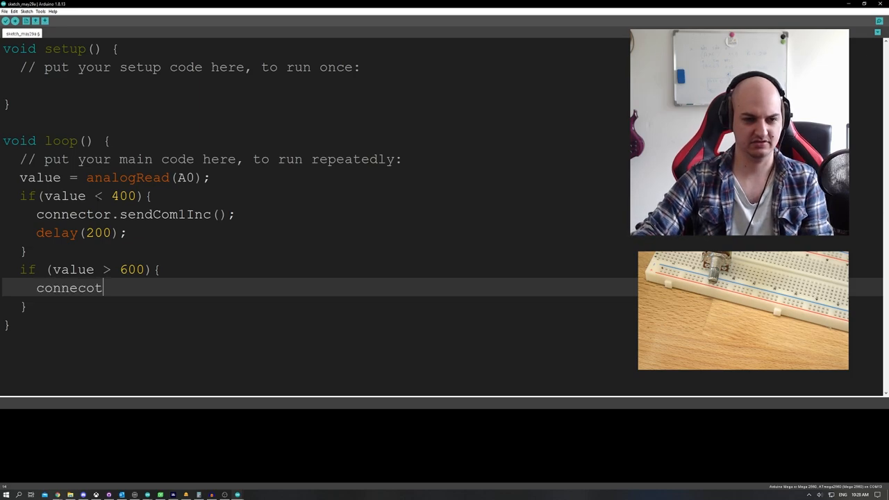
text(connector)
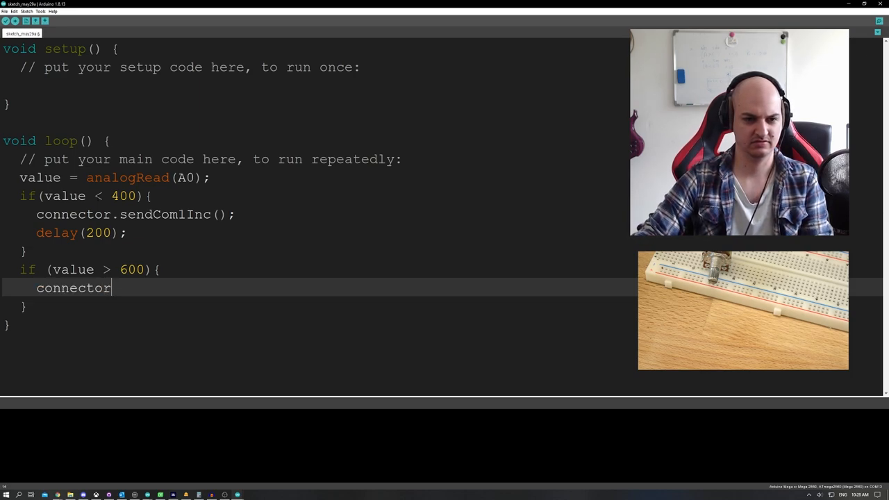
text(.sendCom)
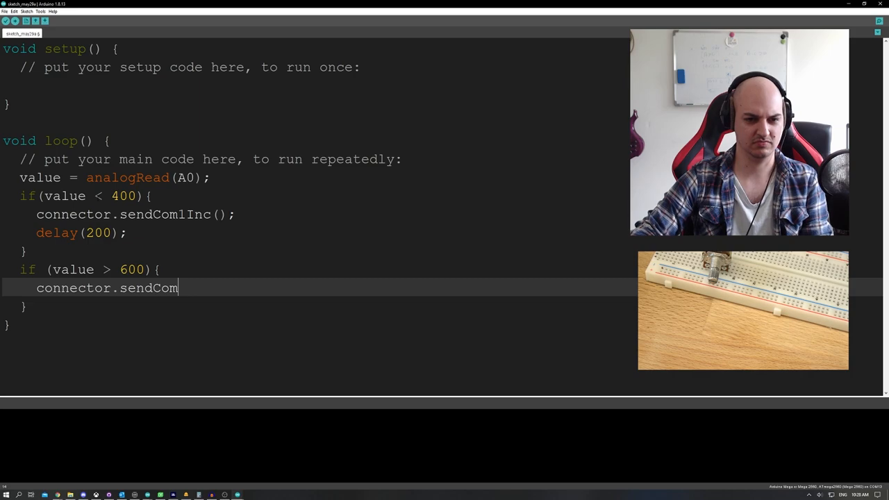
text(1Dec();)
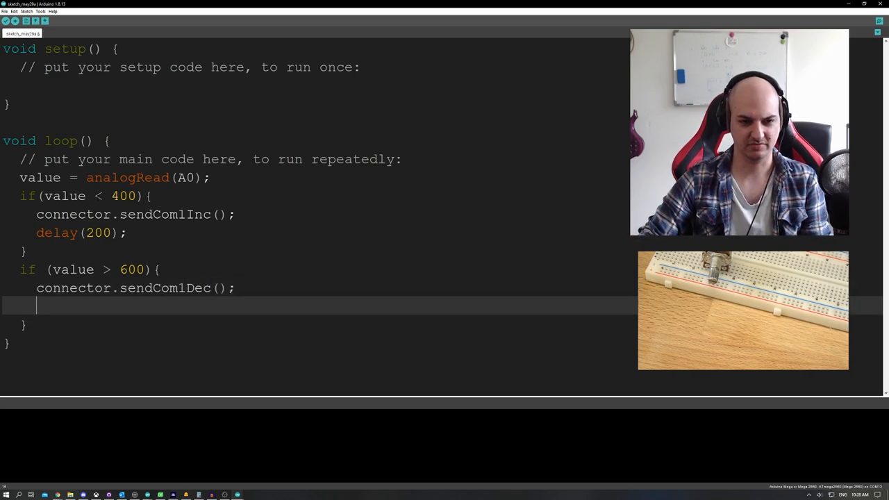
text(delay)
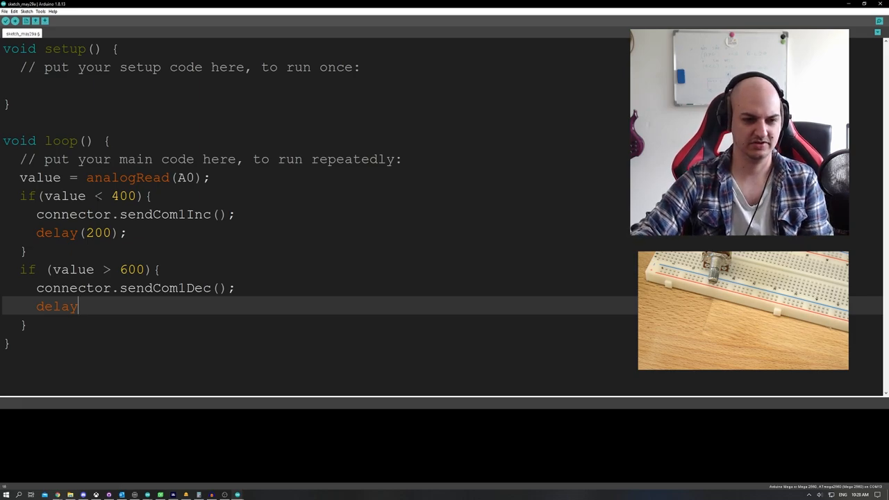
text((200);)
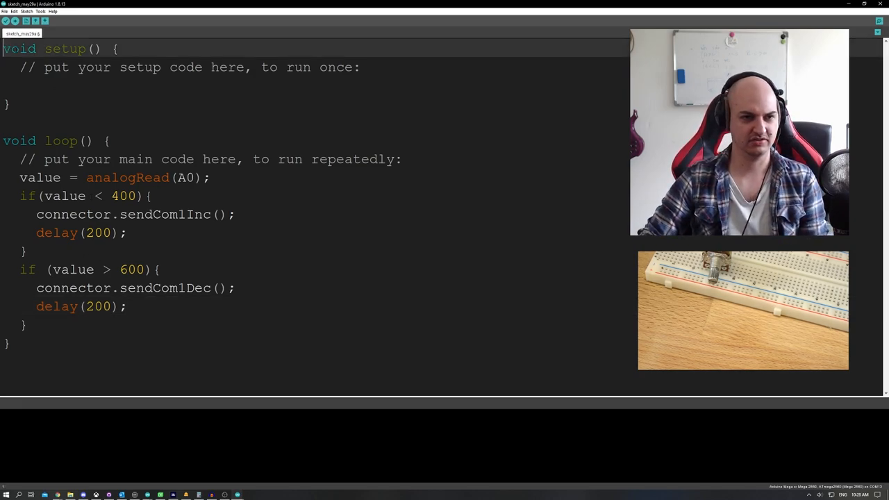
Add #include <BitsAndDroidsFlightConnector.h> and Serial.begin(115200); in setup.
text(BitsA)
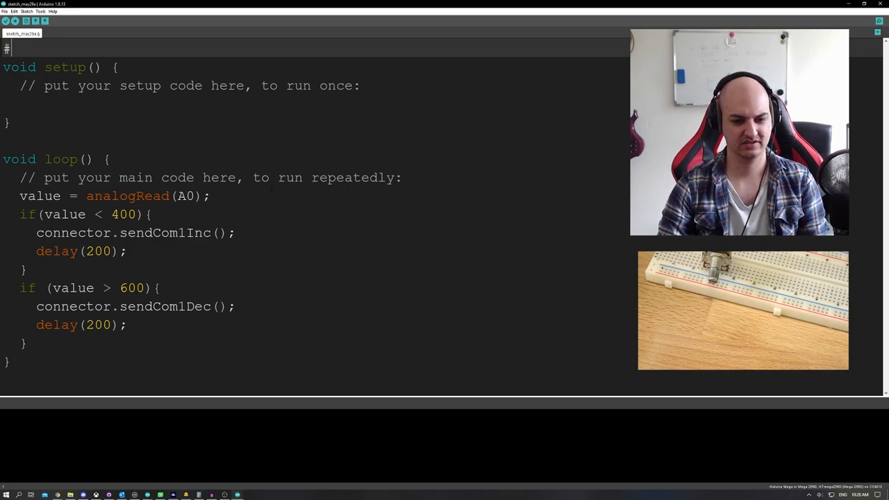
text(#include <BitsAndDroidsFlightConnector.h>)
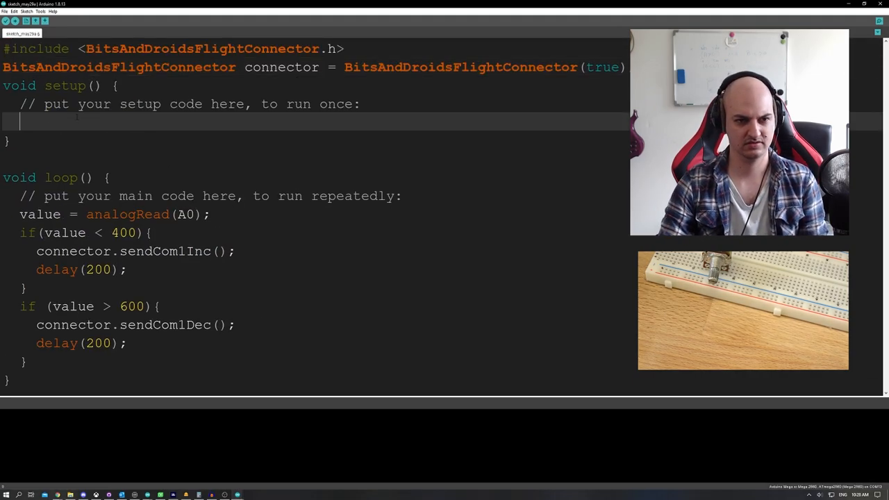
text(Serial.begin(115200);)
click(136, 325)
text(Fract)
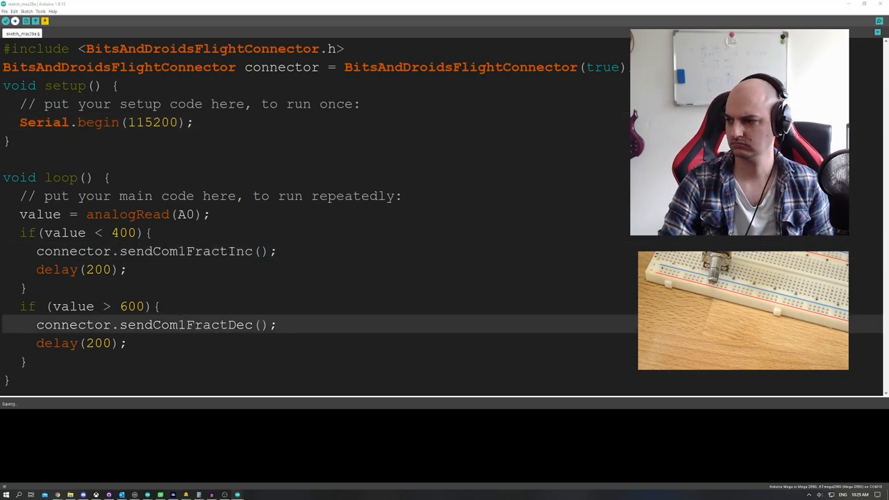
Upload the sketch with pinMode(A0, INPUT) and Serial.println commands, then start a new Trello card.
click(6, 21)
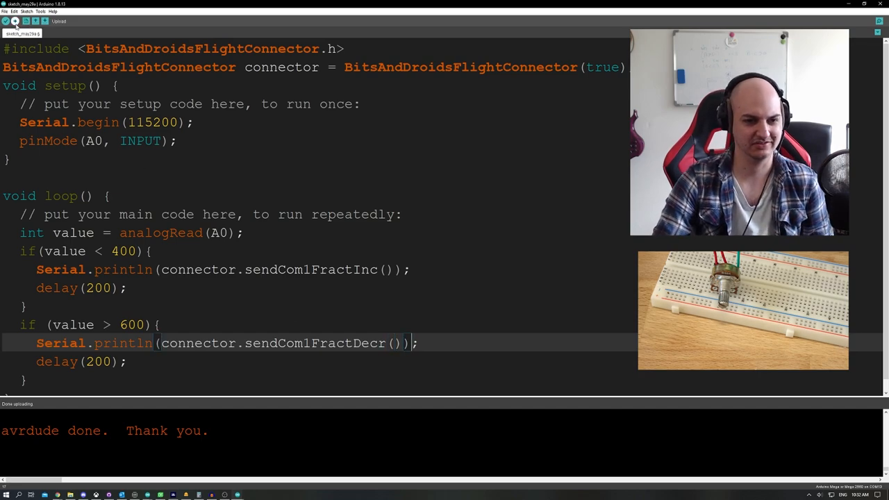
click(14, 21)
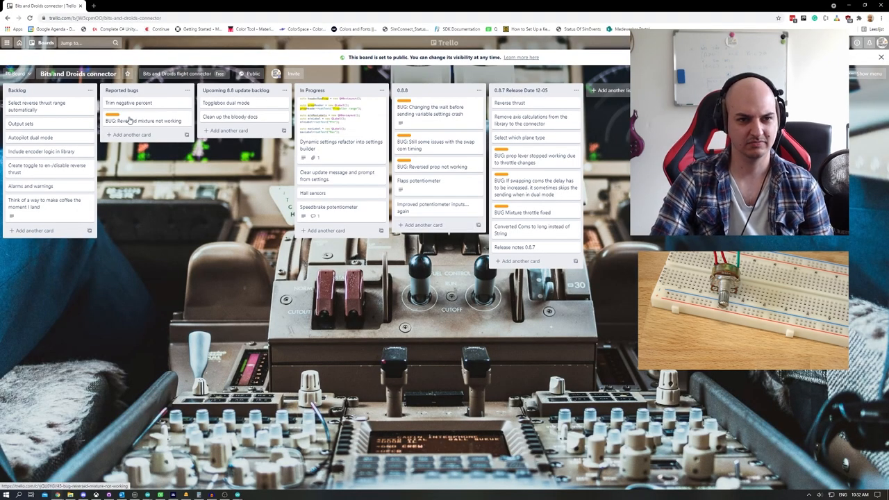
click(34, 230)
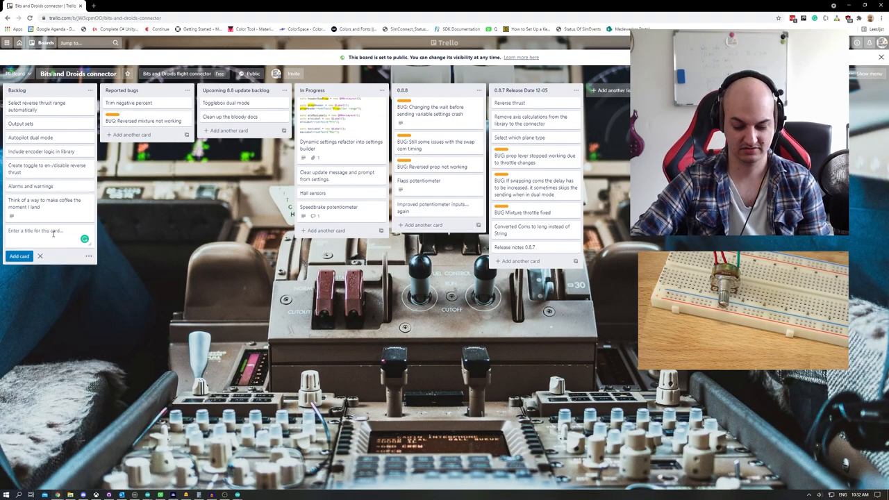